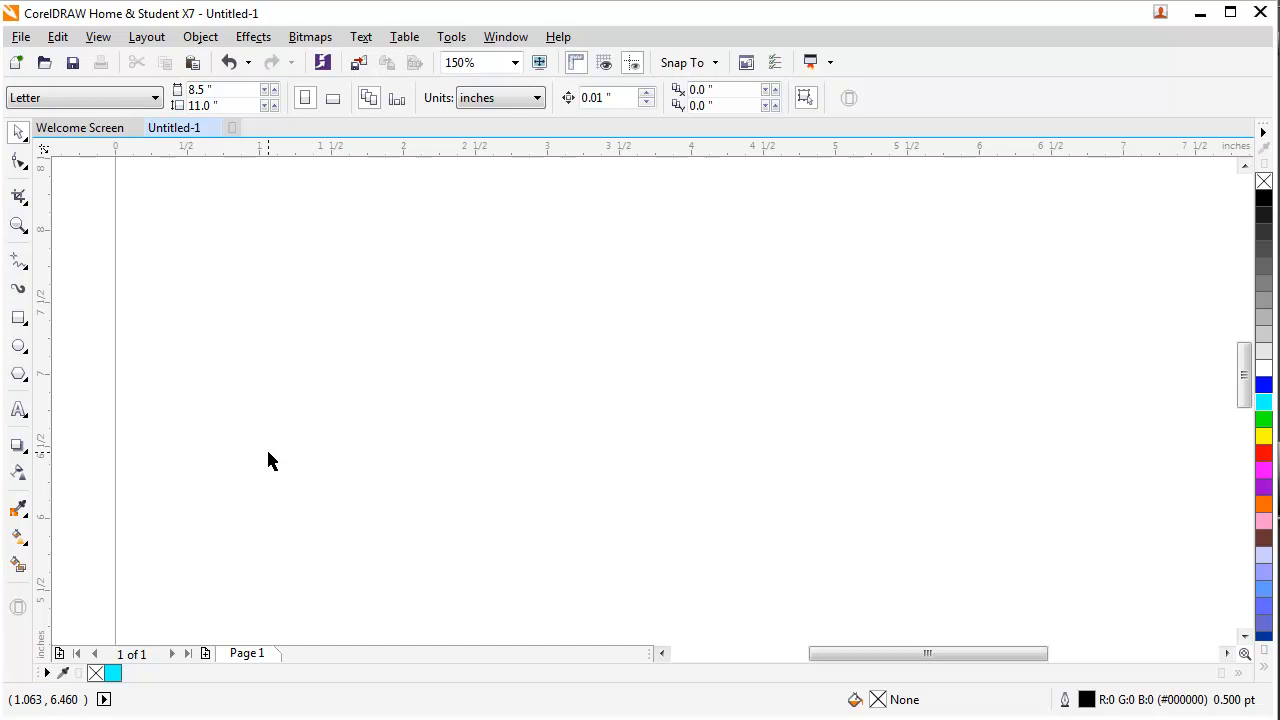
pyautogui.moveTo(275, 448)
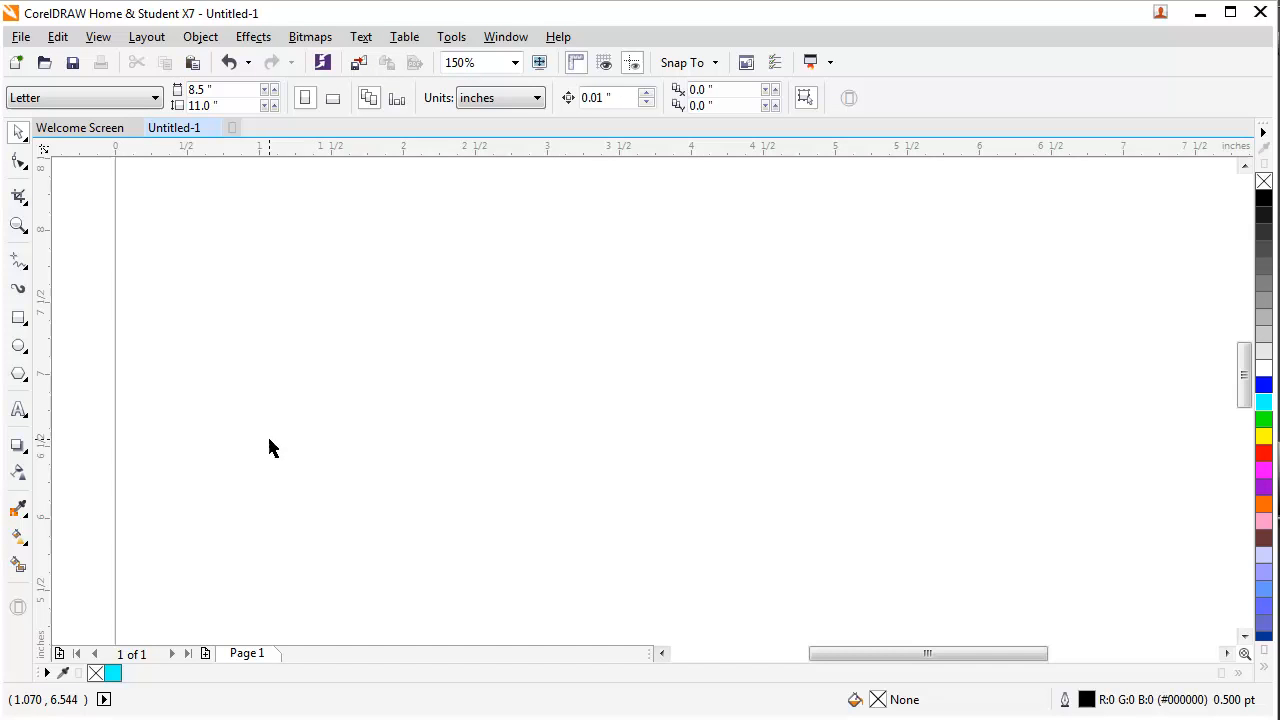
pyautogui.moveTo(261, 465)
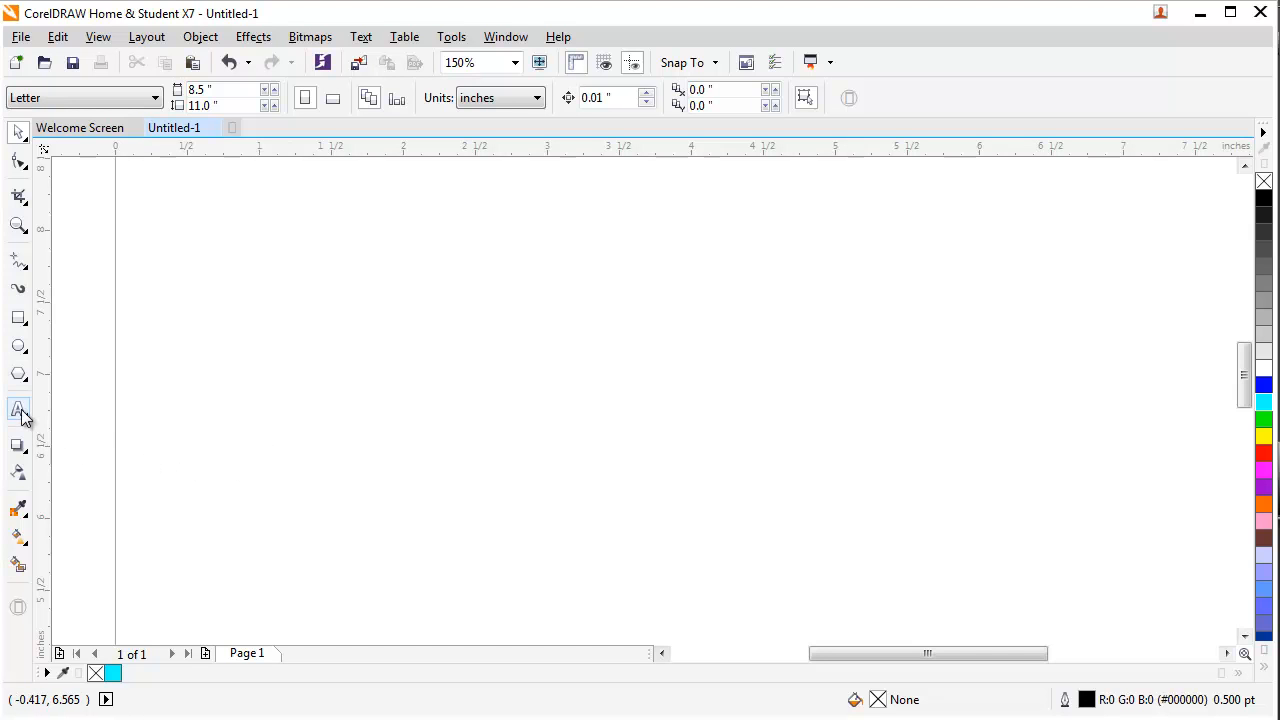
# Step: Type the word DELL as artistic text on the page and select it
pyautogui.click(19, 410)
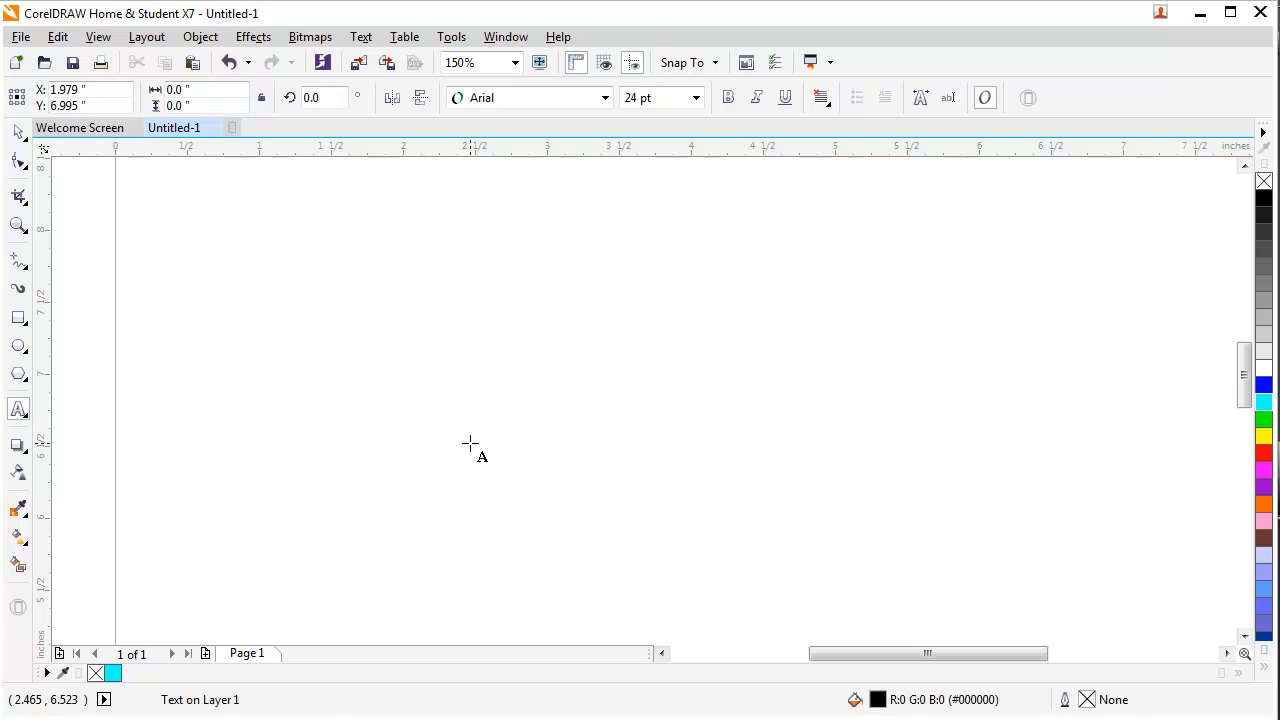
pyautogui.write('DELL')
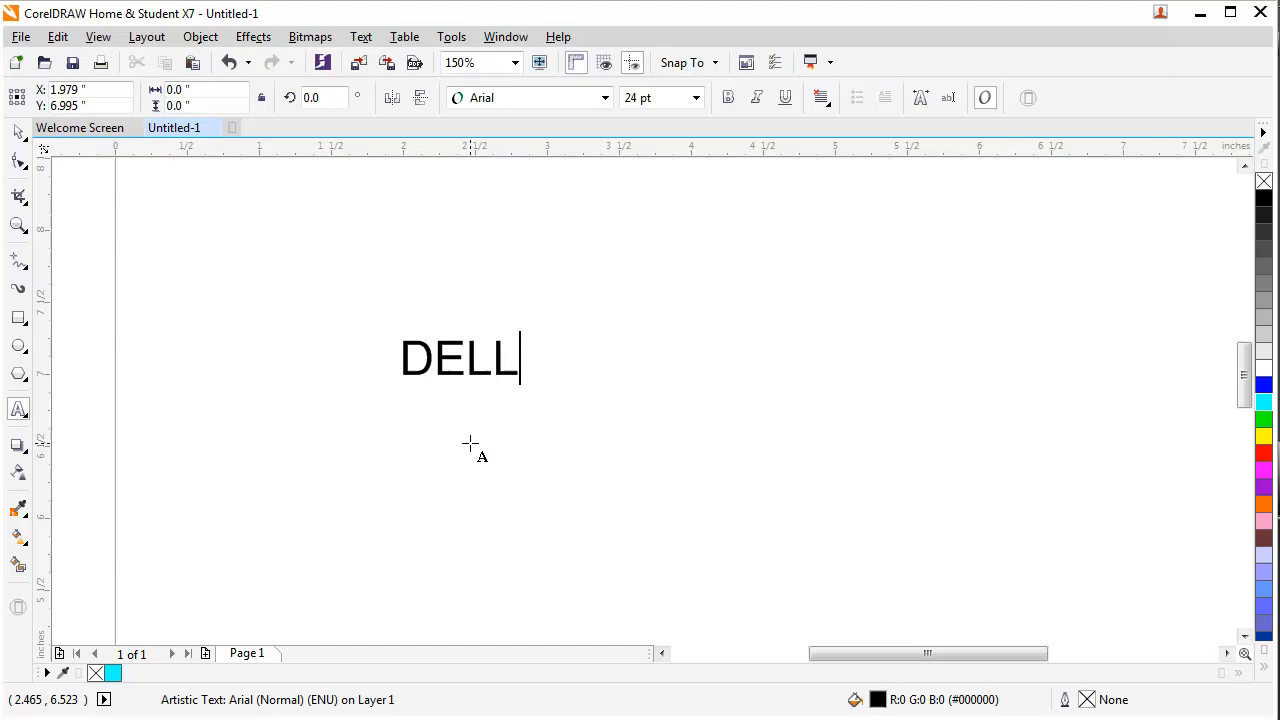
pyautogui.click(17, 133)
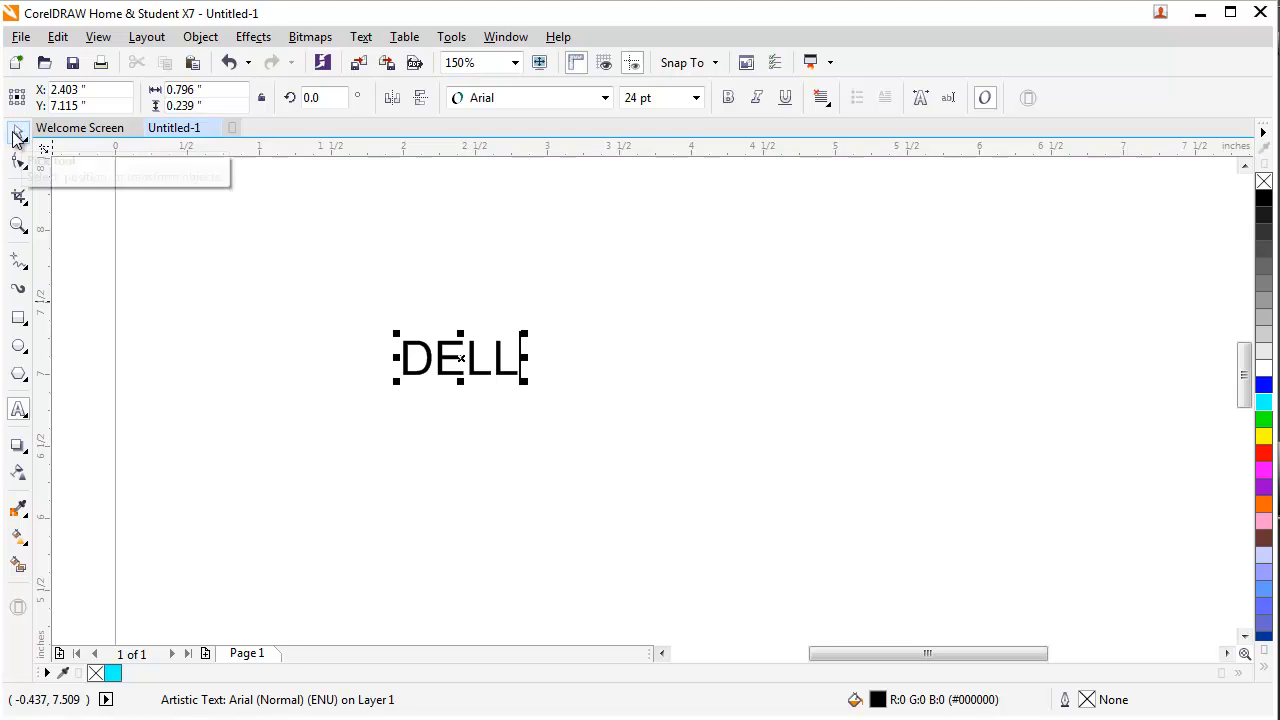
# Step: Scale the DELL text up by dragging a corner handle
pyautogui.moveTo(460, 358); pyautogui.dragTo(645, 390)
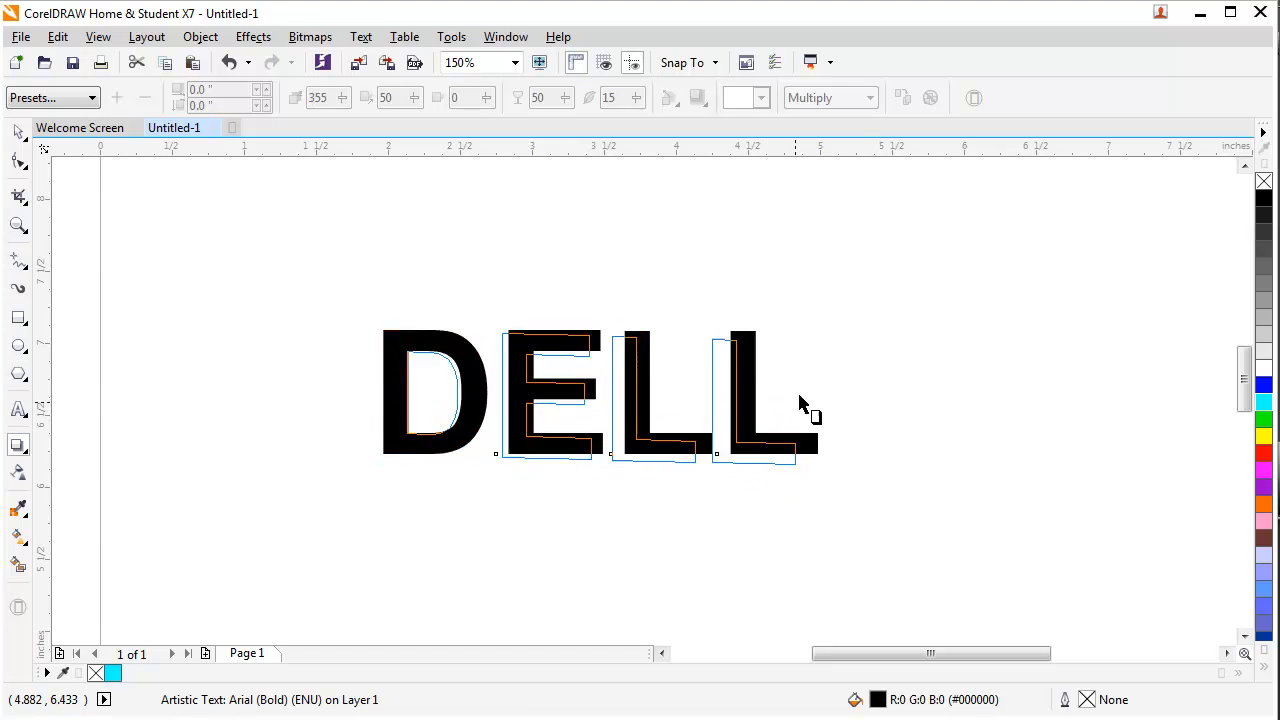
# Step: Drag a drop shadow from DELL and centre it directly behind the letters
pyautogui.moveTo(810, 415); pyautogui.dragTo(790, 428)
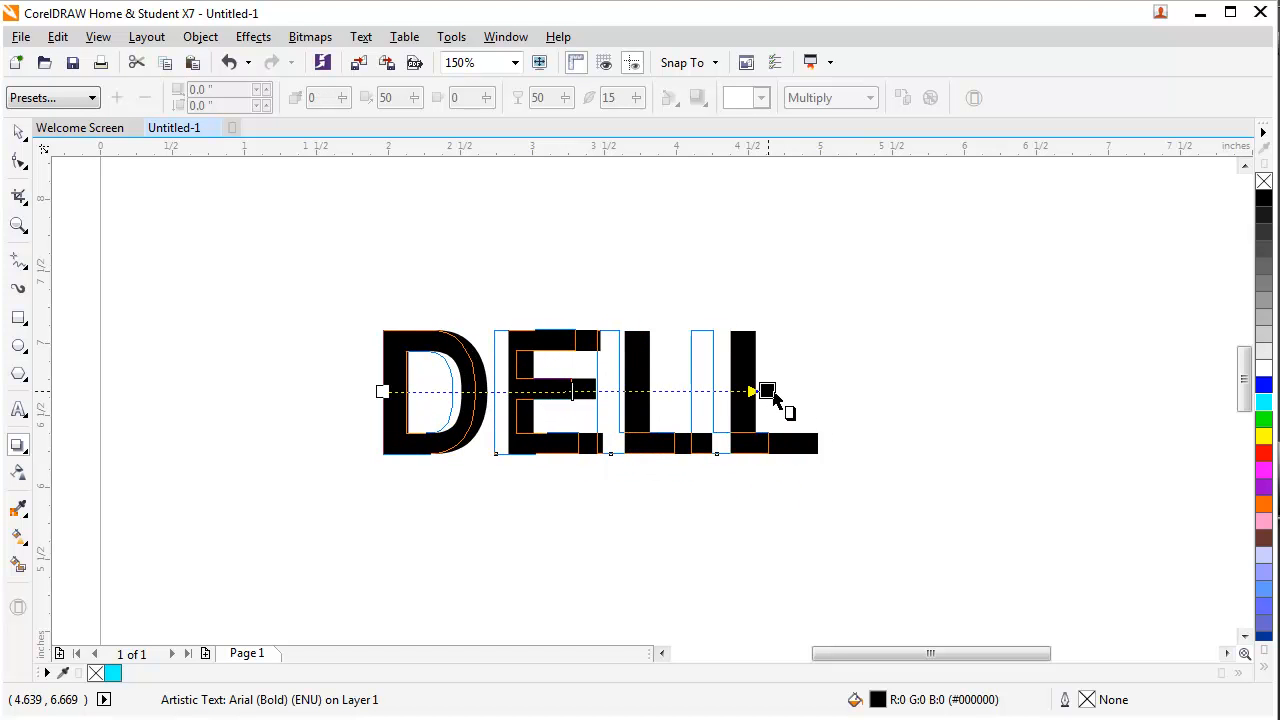
pyautogui.moveTo(765, 391); pyautogui.dragTo(807, 391)
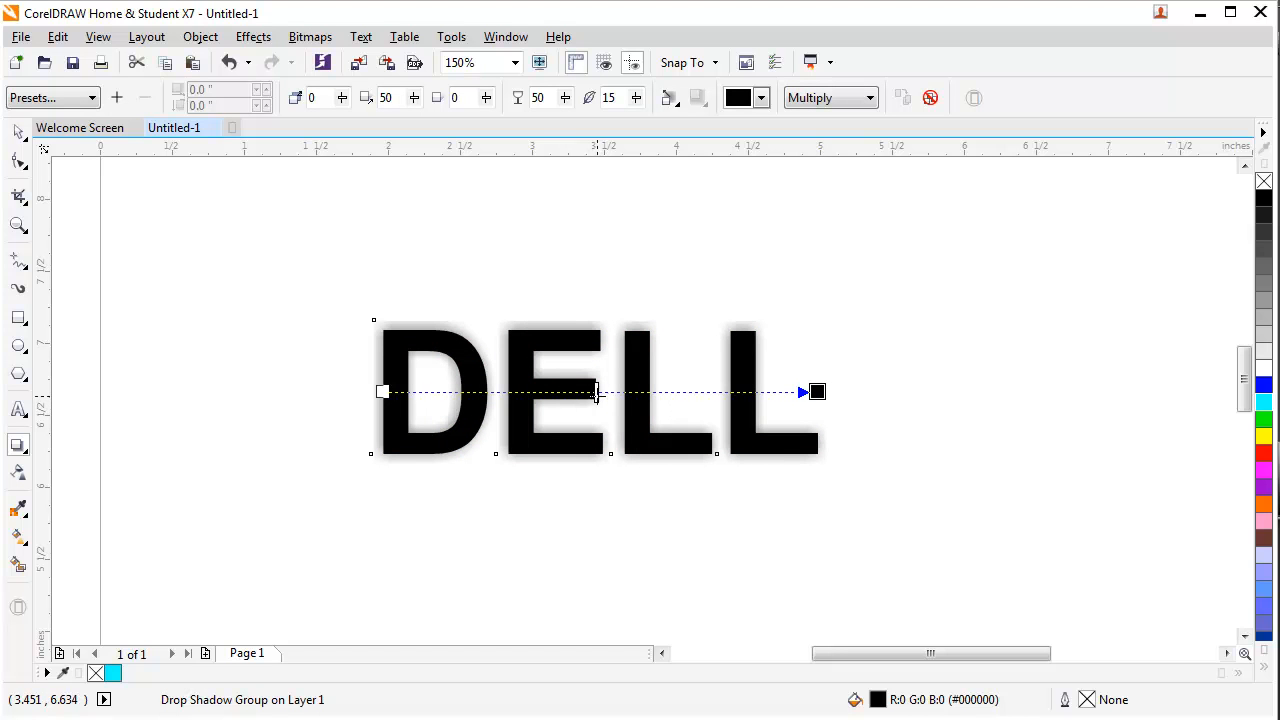
pyautogui.moveTo(596, 391)
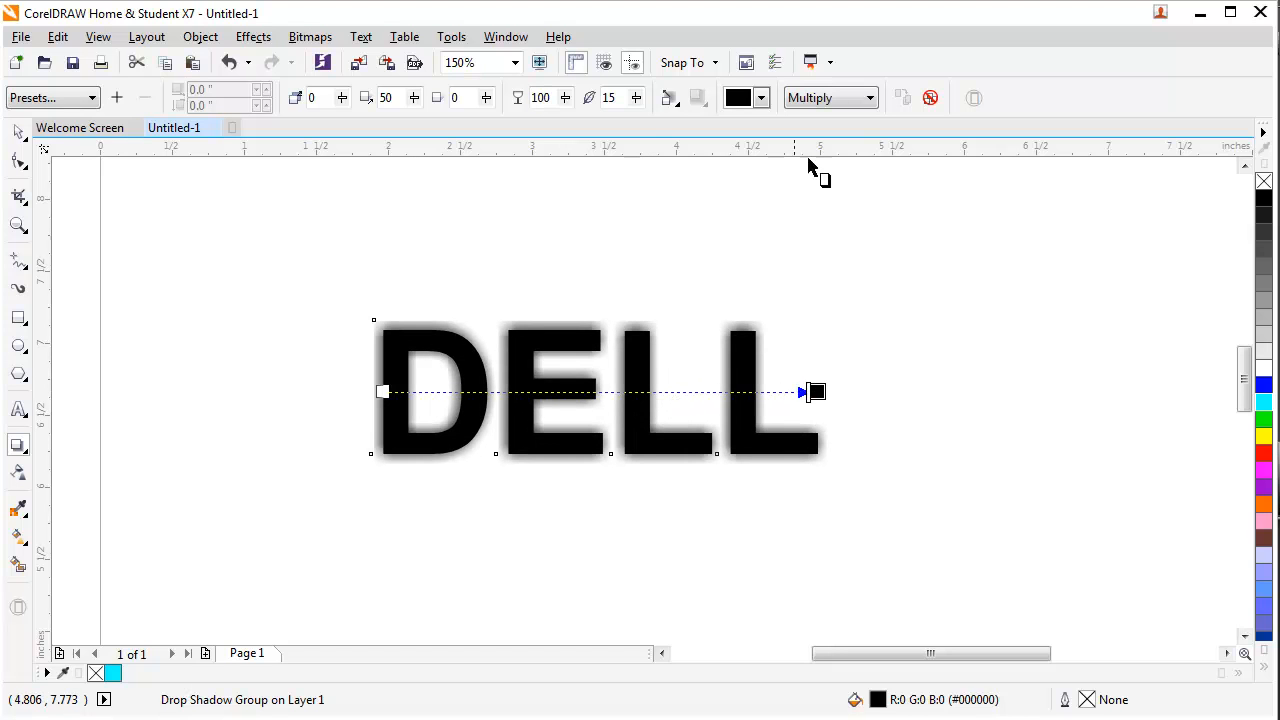
pyautogui.moveTo(800, 116)
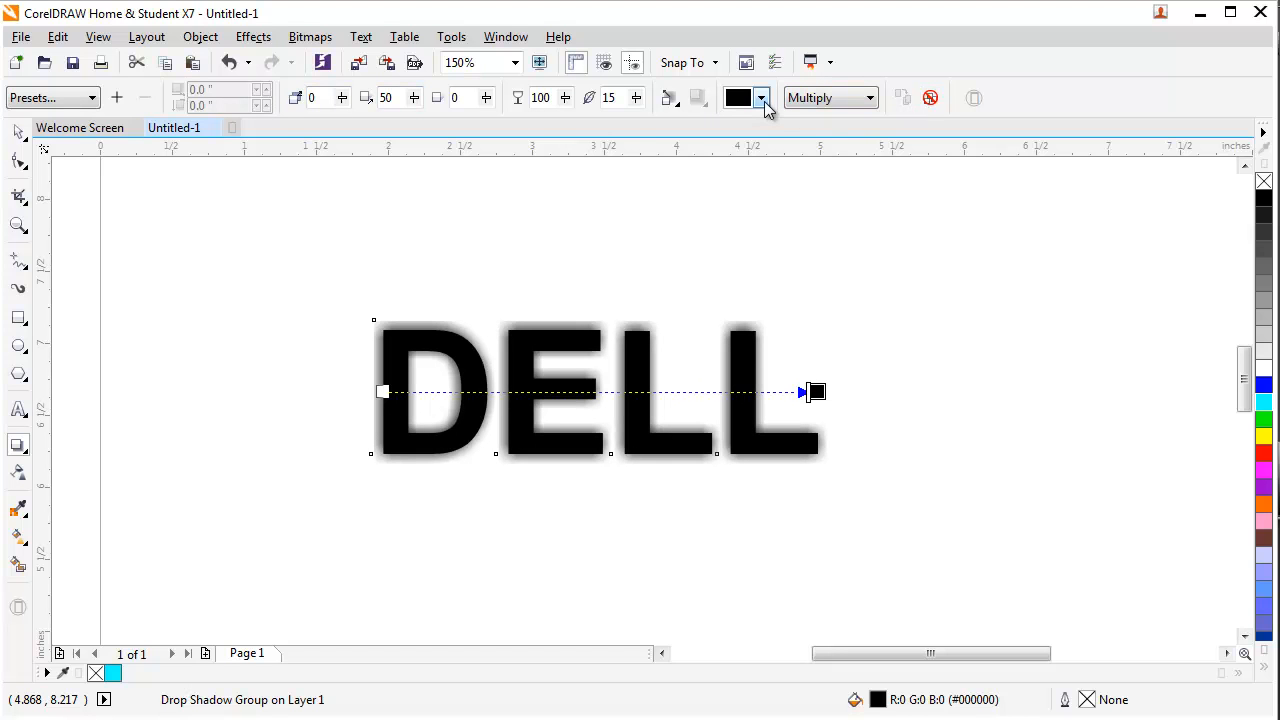
# Step: Set the shadow colour to a purple swatch, then reopen the colour dropdown
pyautogui.click(761, 97)
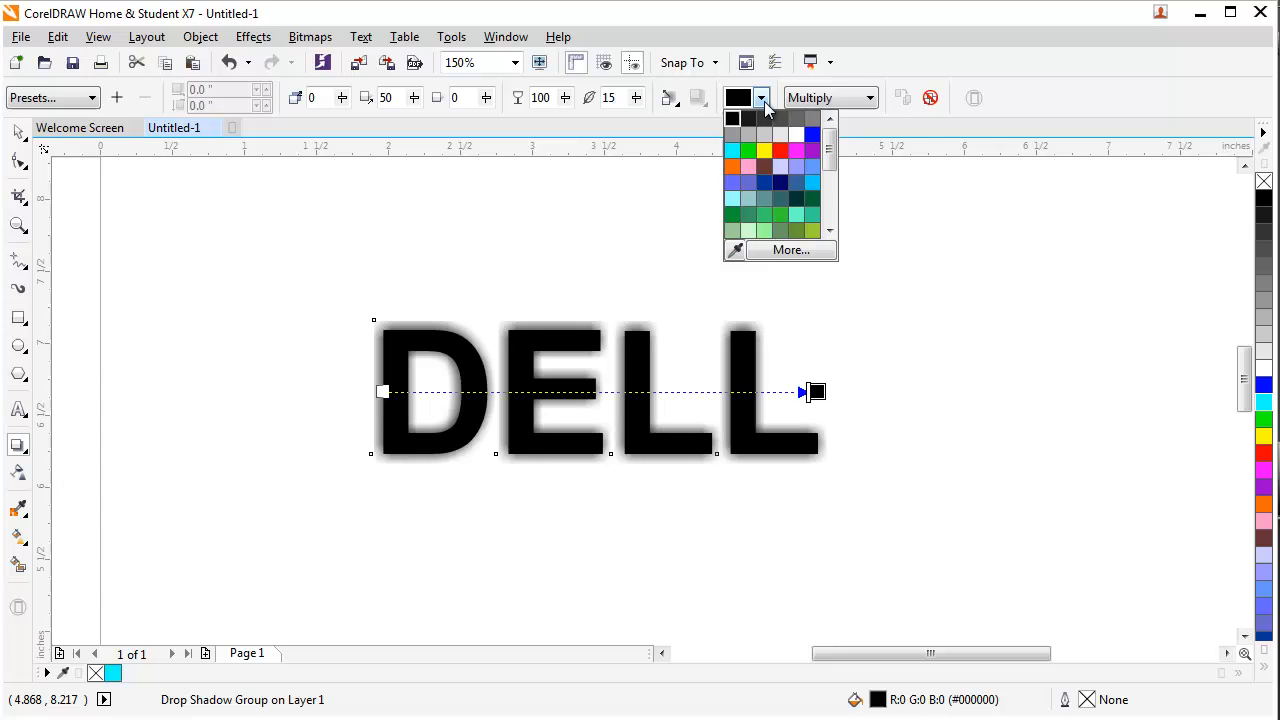
pyautogui.click(781, 151)
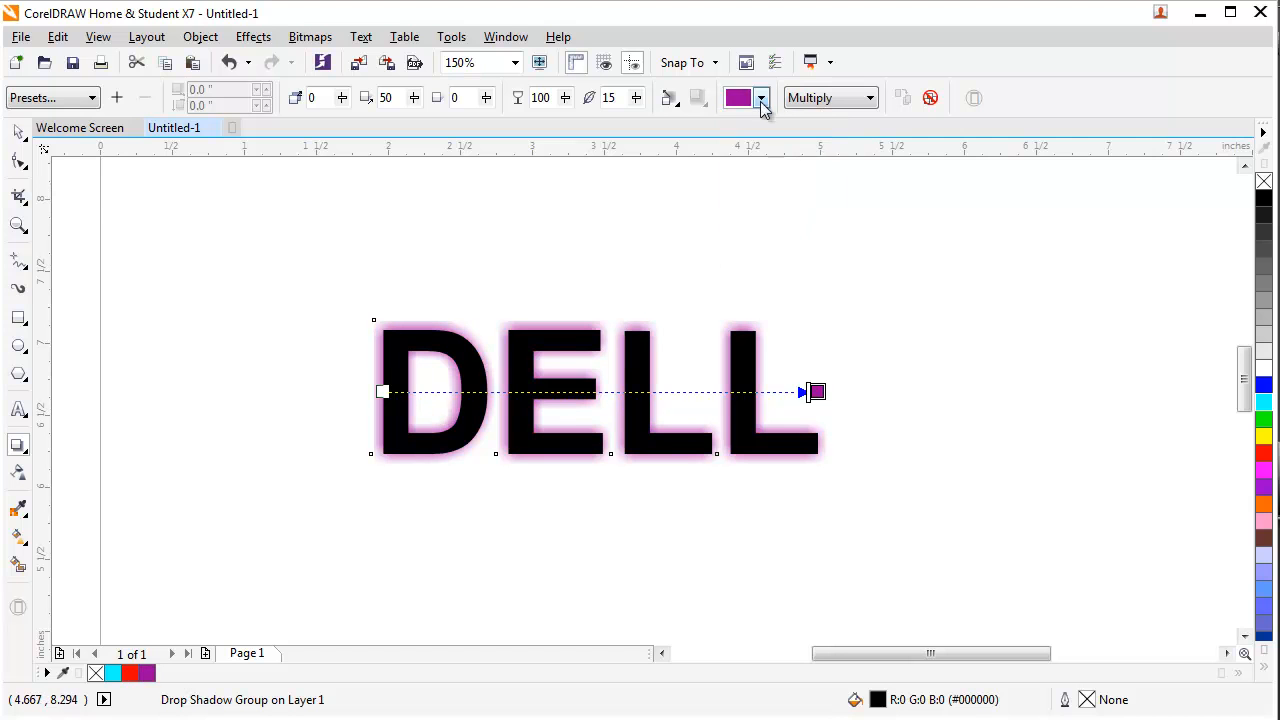
pyautogui.click(761, 97)
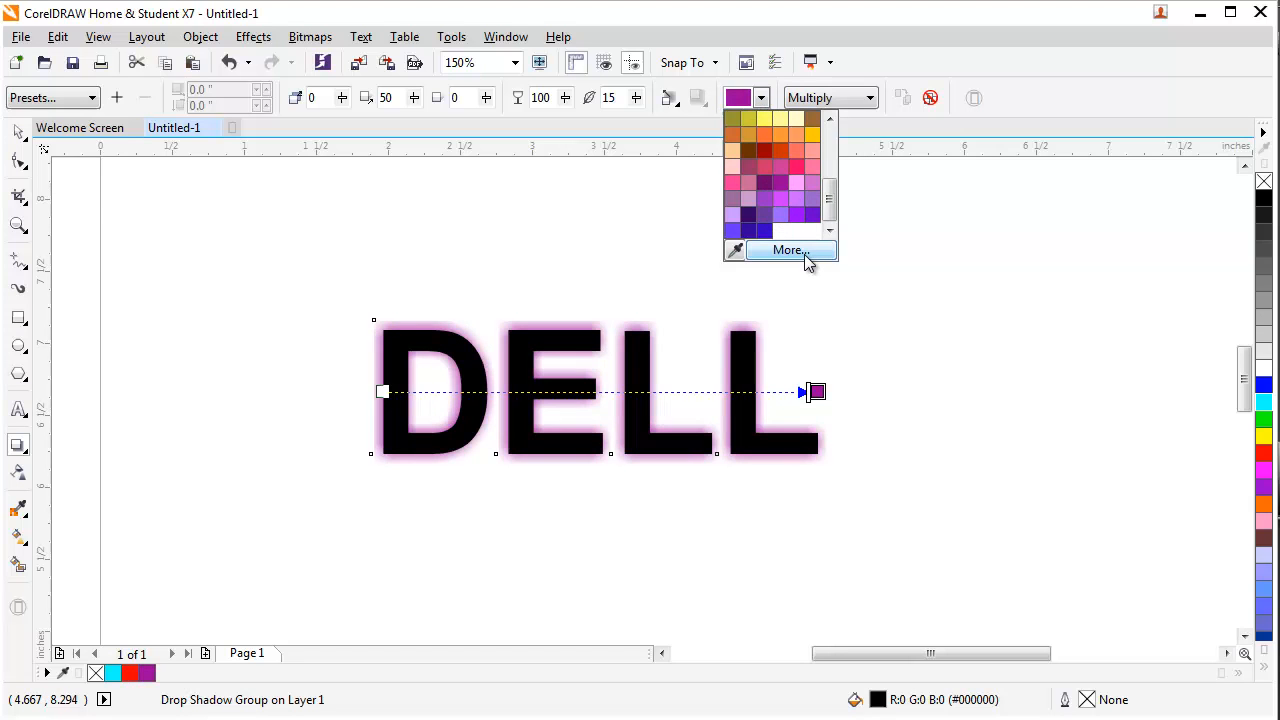
# Step: Pick yellow-green #88BA00 for the shadow in the Select Color dialog
pyautogui.click(788, 250)
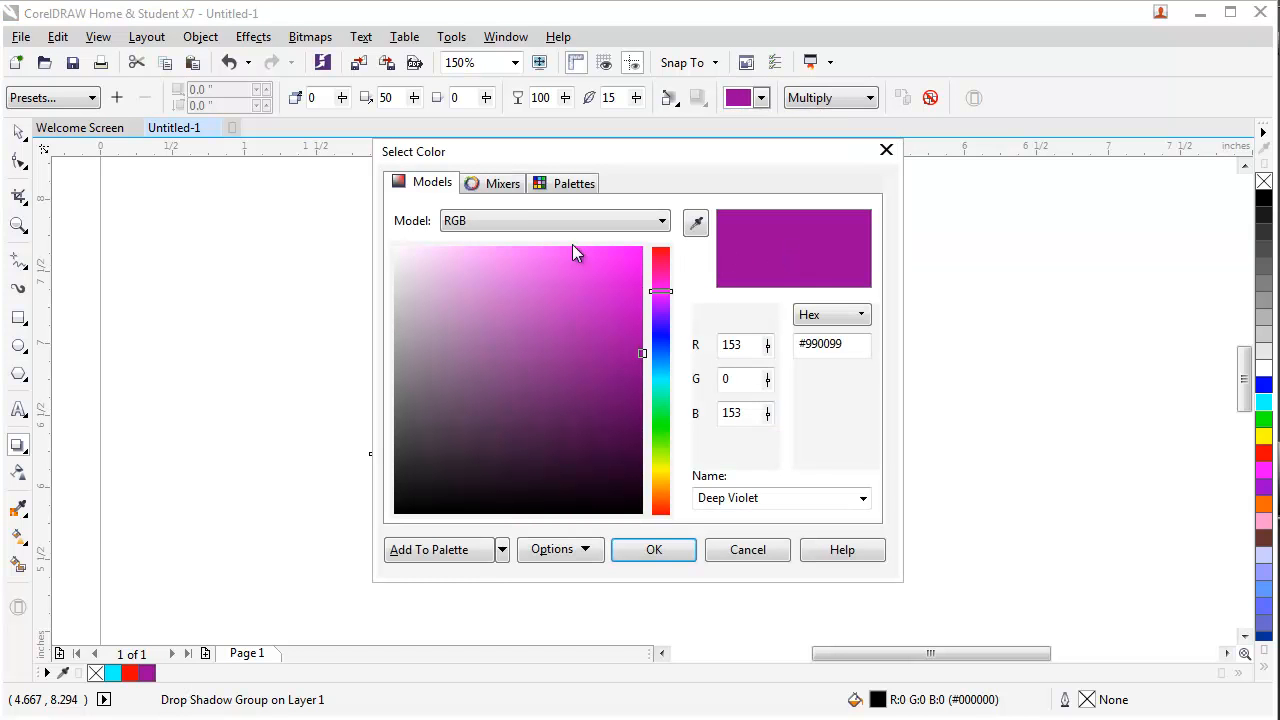
pyautogui.moveTo(622, 307)
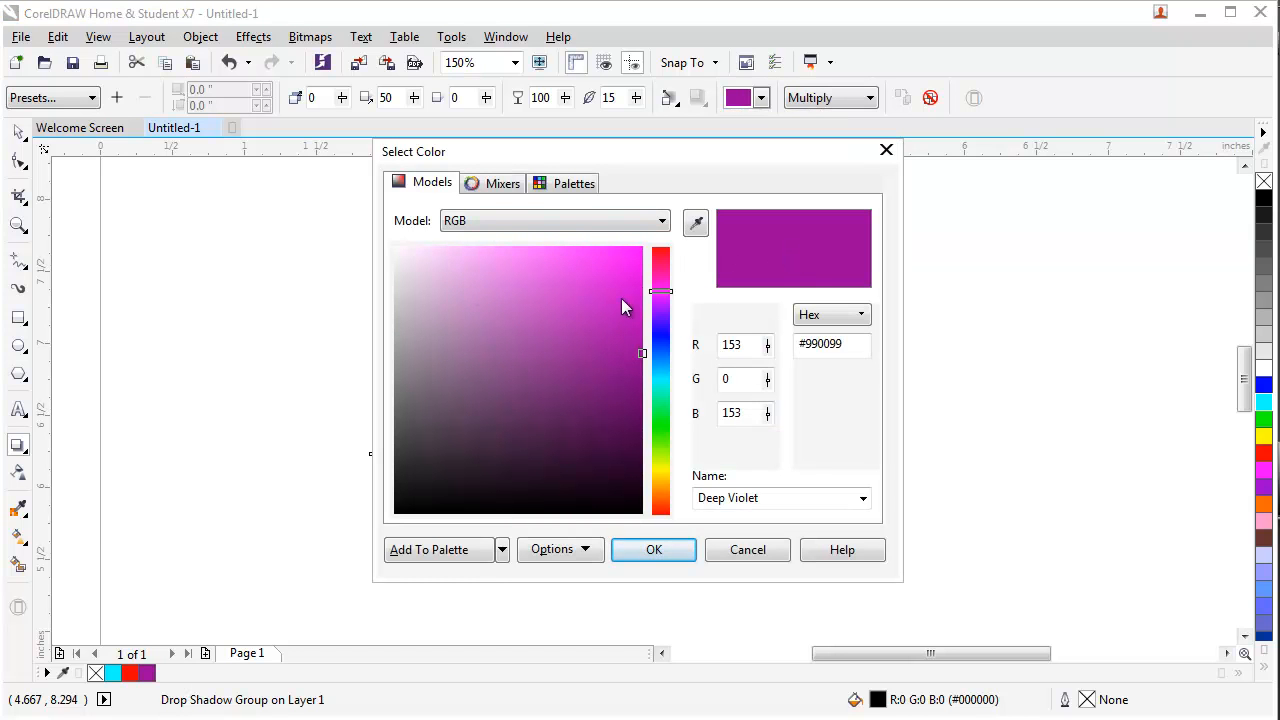
pyautogui.moveTo(660, 291); pyautogui.dragTo(660, 357)
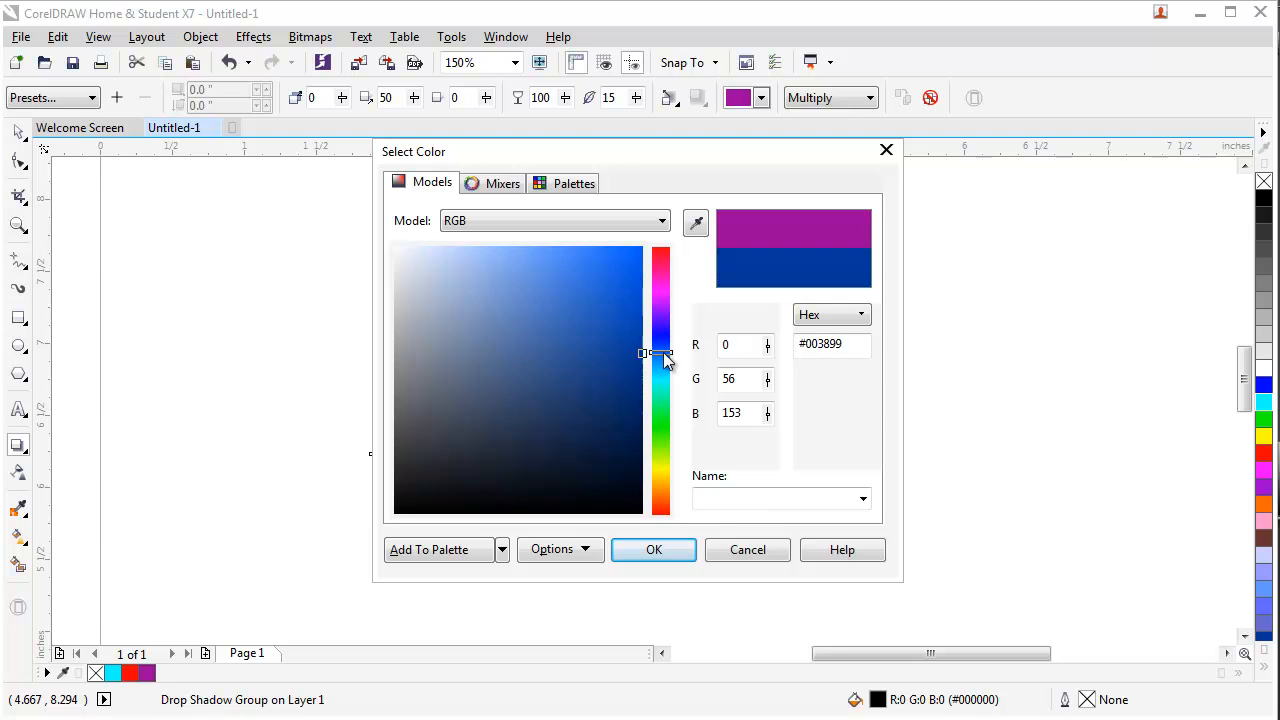
pyautogui.moveTo(662, 353); pyautogui.dragTo(662, 457)
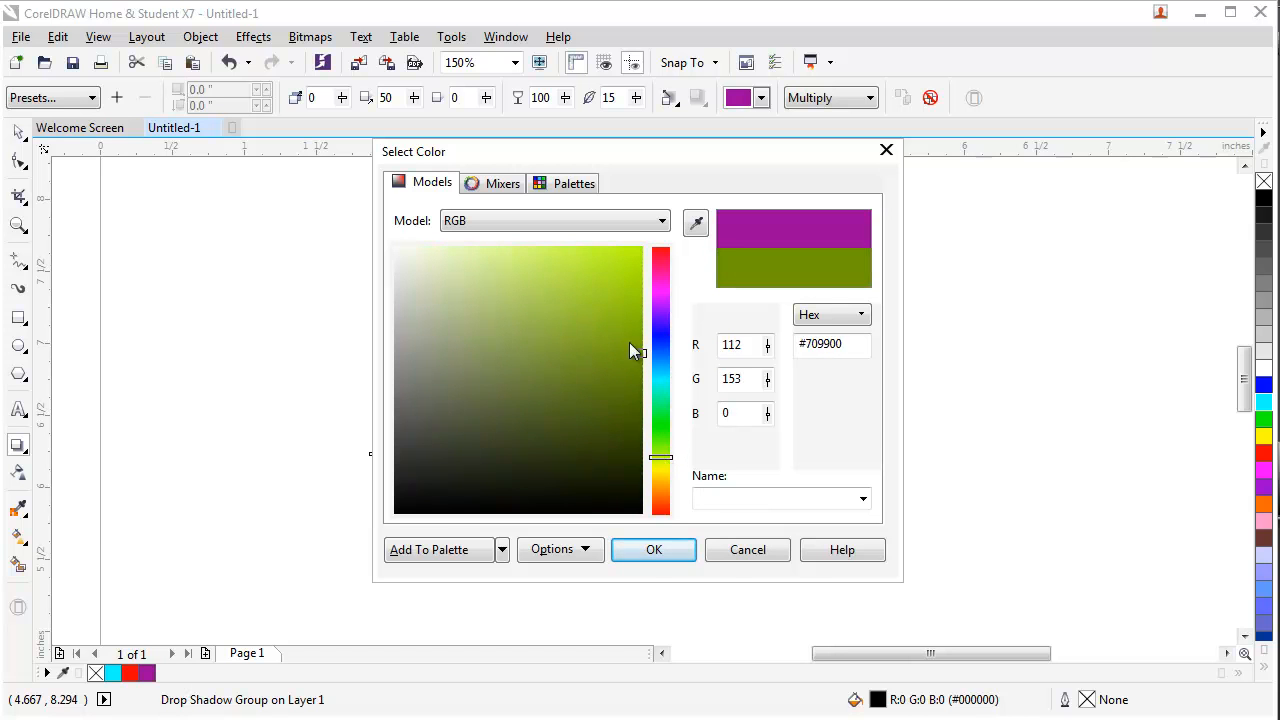
pyautogui.click(643, 318)
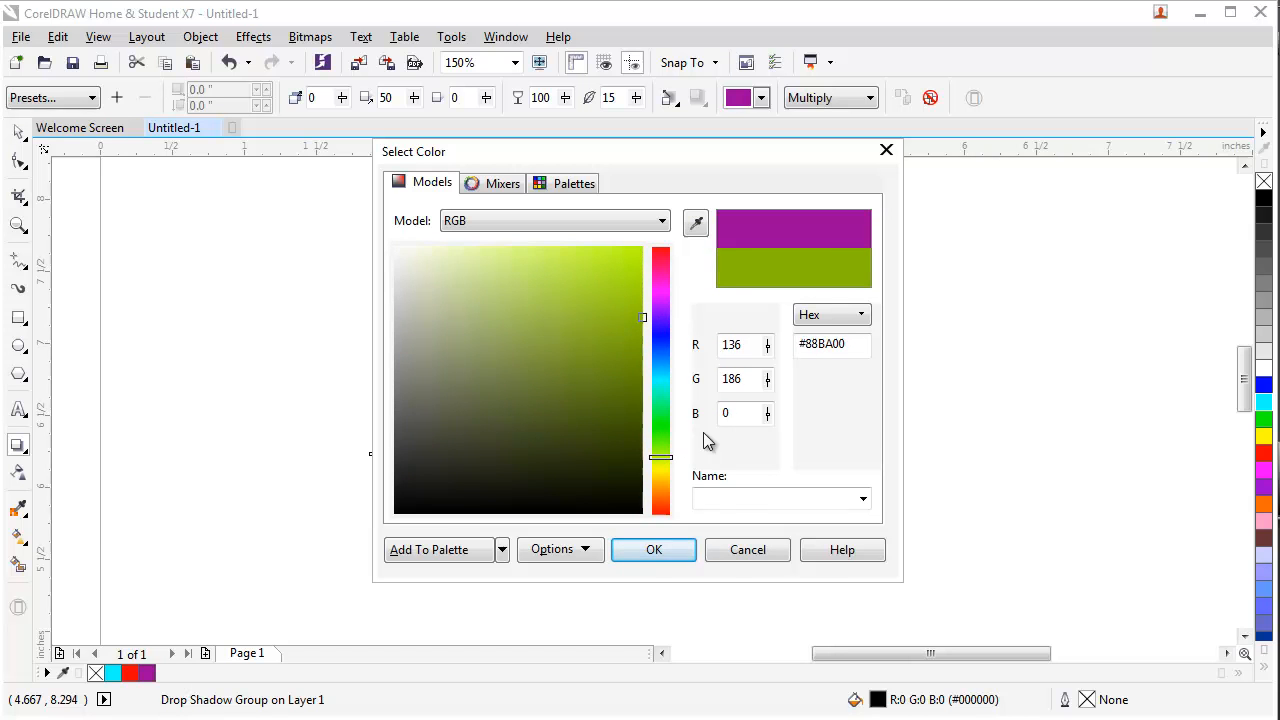
pyautogui.click(653, 549)
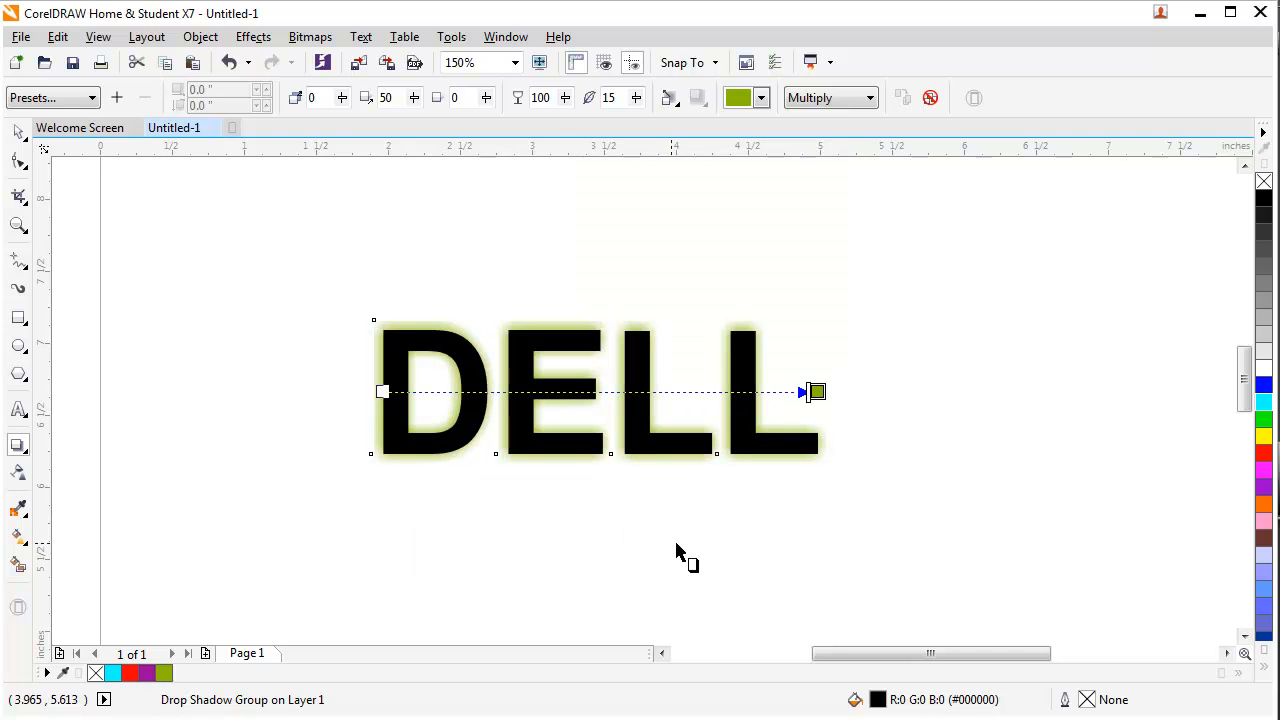
pyautogui.moveTo(180, 330)
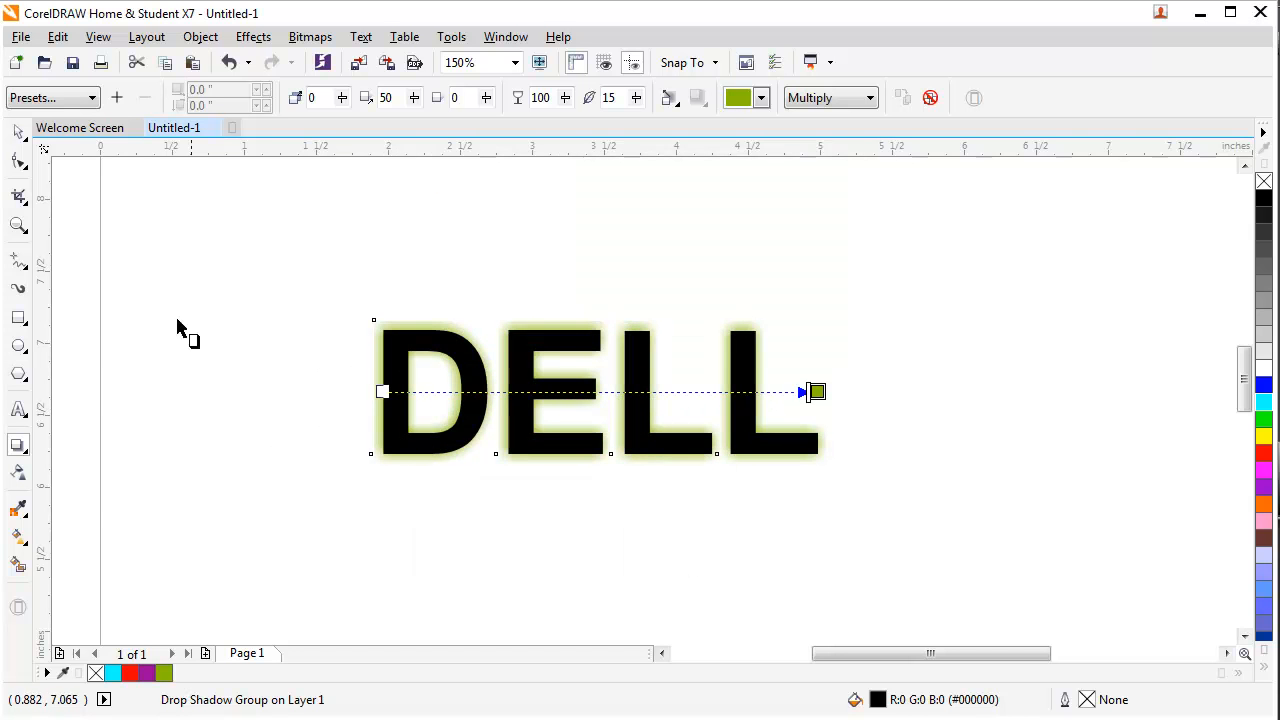
pyautogui.moveTo(787, 110)
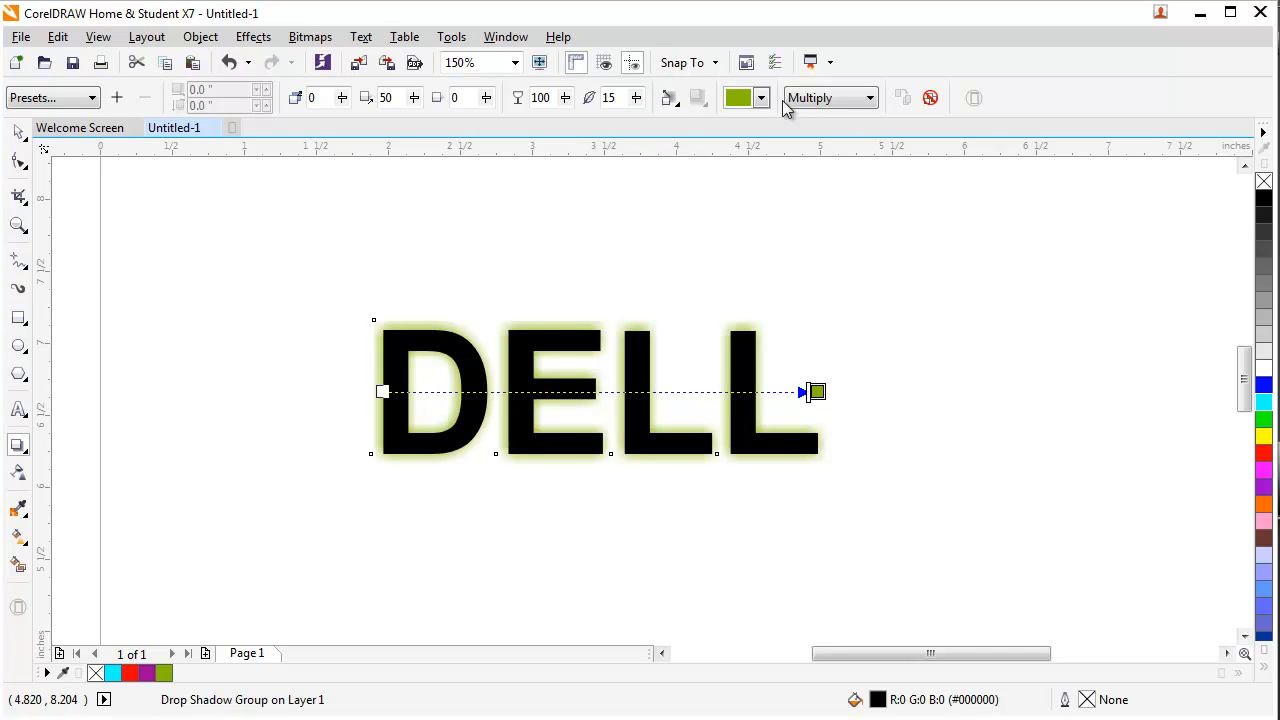
# Step: Open the shadow colour dropdown to choose an orange-red shadow
pyautogui.click(760, 97)
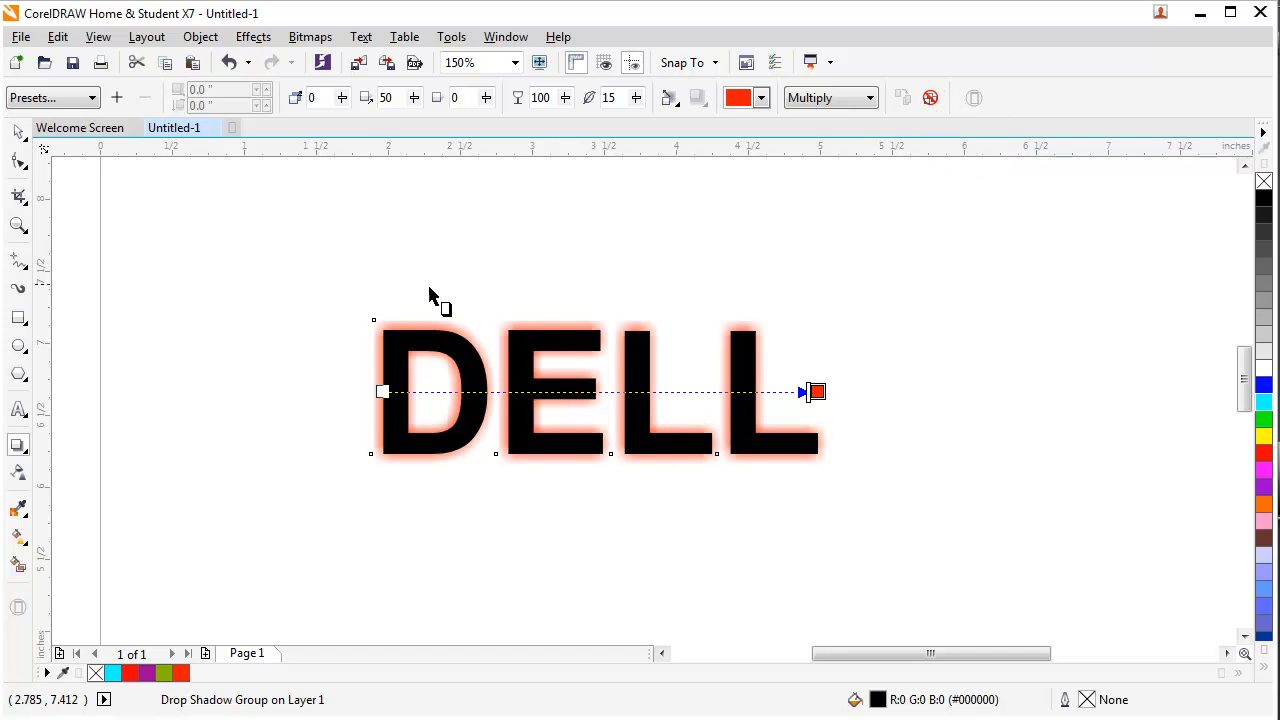
pyautogui.moveTo(915, 155)
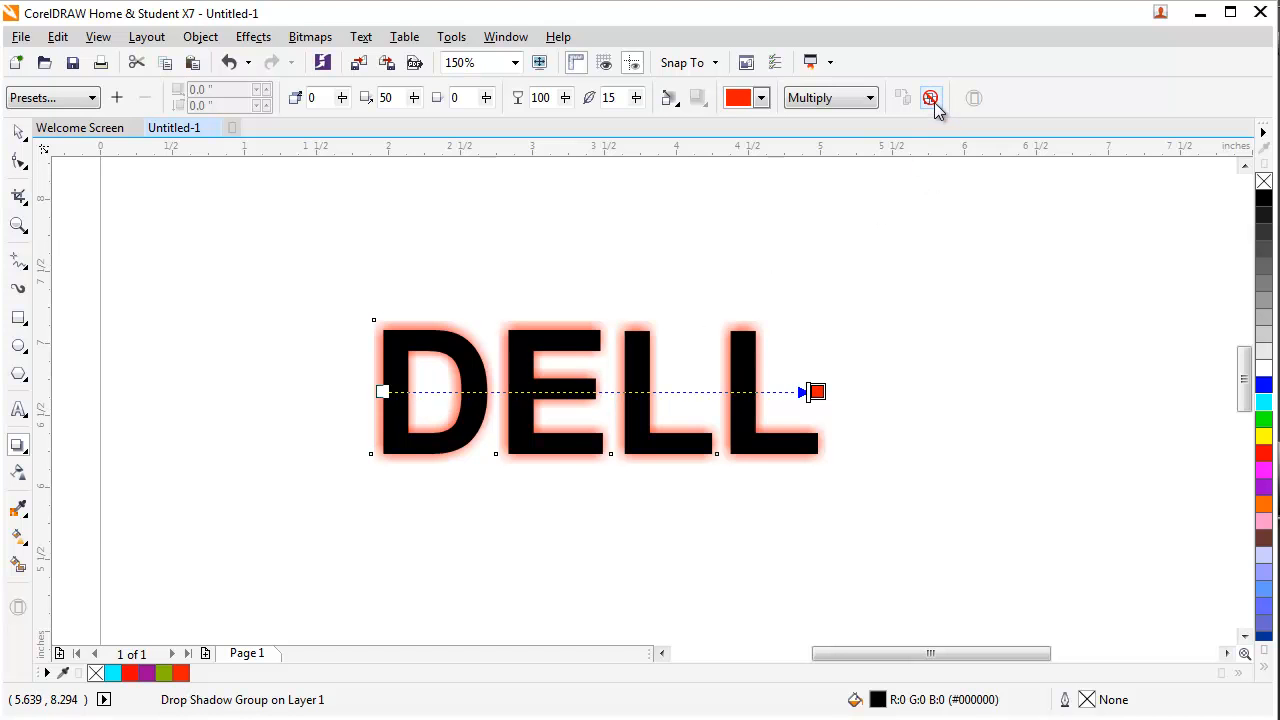
pyautogui.moveTo(930, 98)
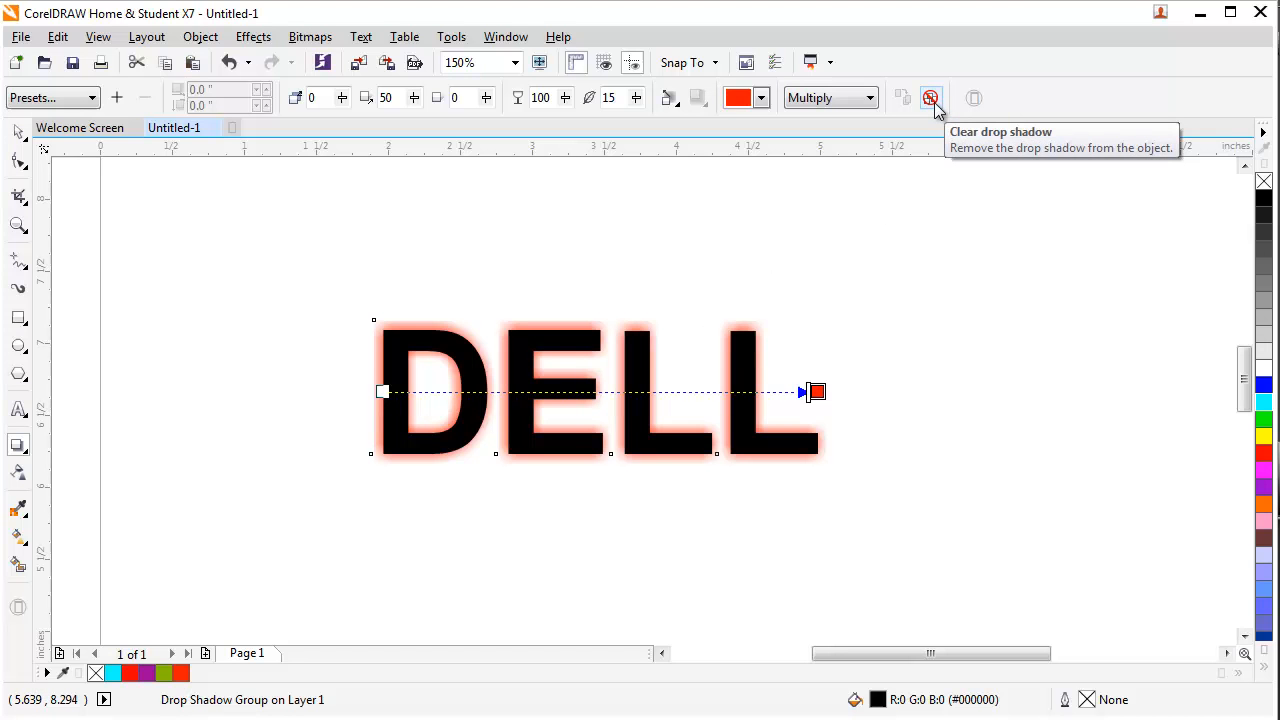
pyautogui.click(930, 98)
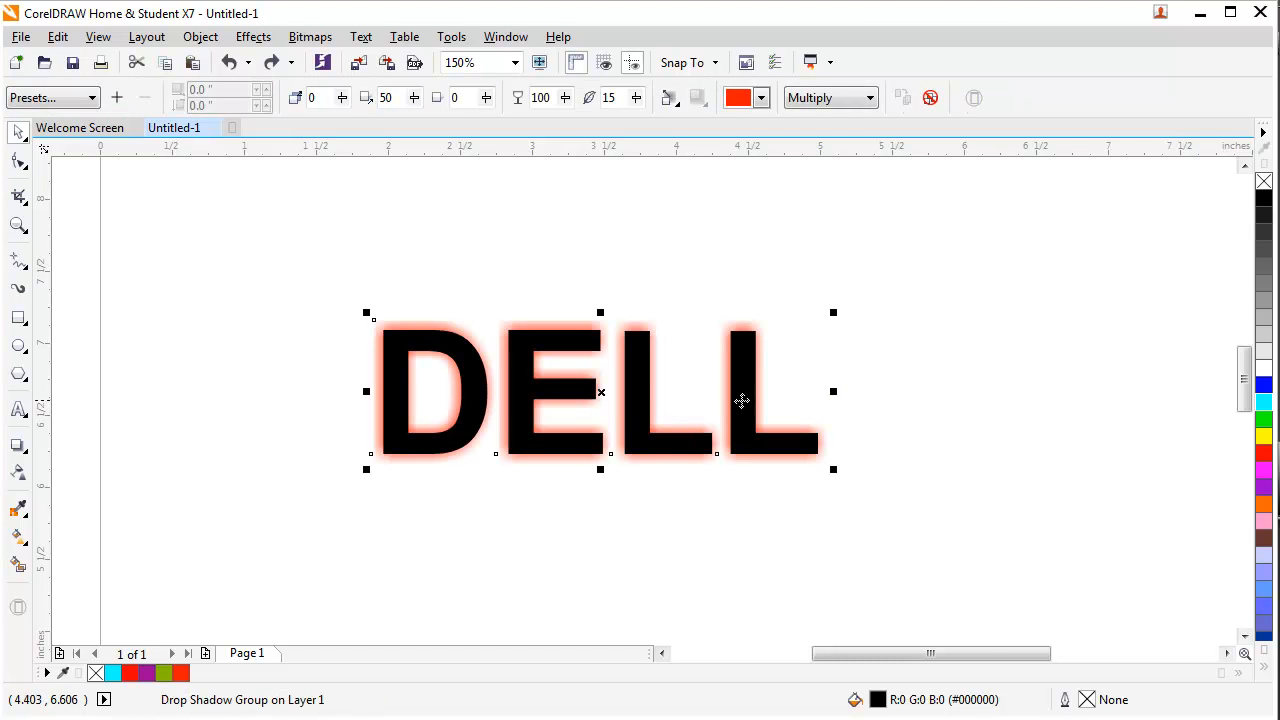
pyautogui.moveTo(600, 390); pyautogui.dragTo(473, 343)
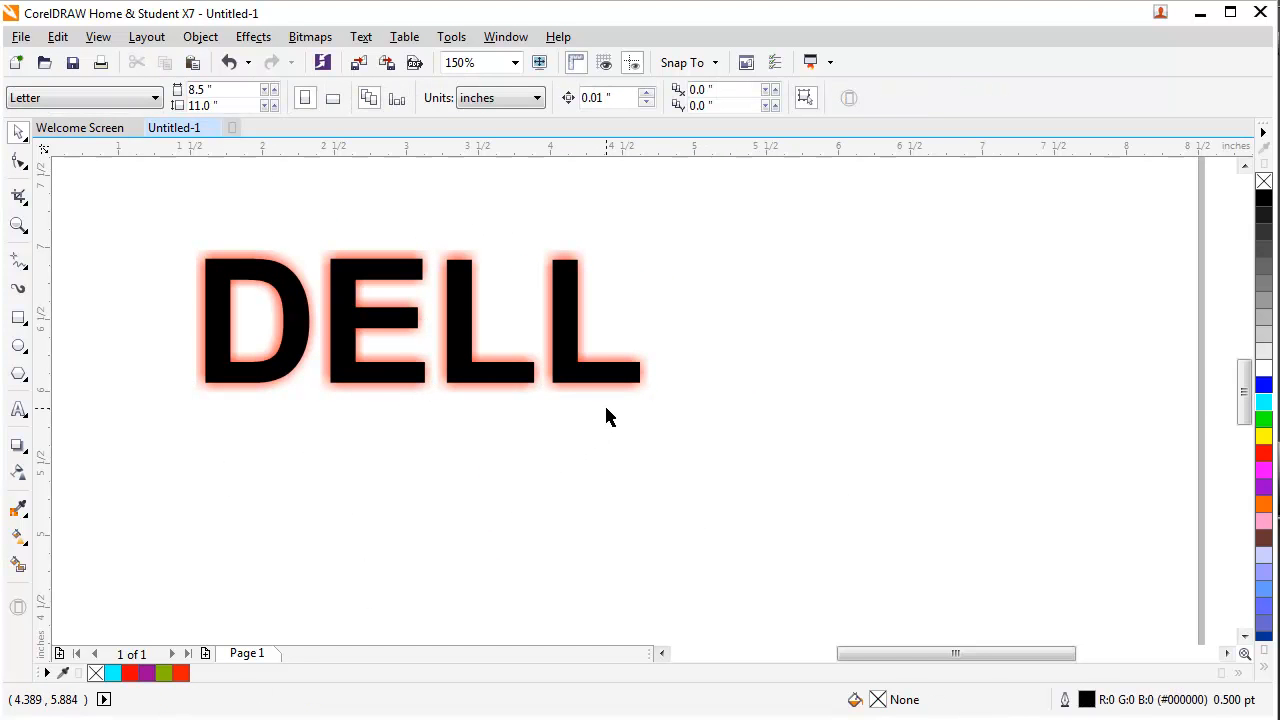
# Step: Break the drop shadow group apart into separate text and shadow objects
pyautogui.click(420, 320)
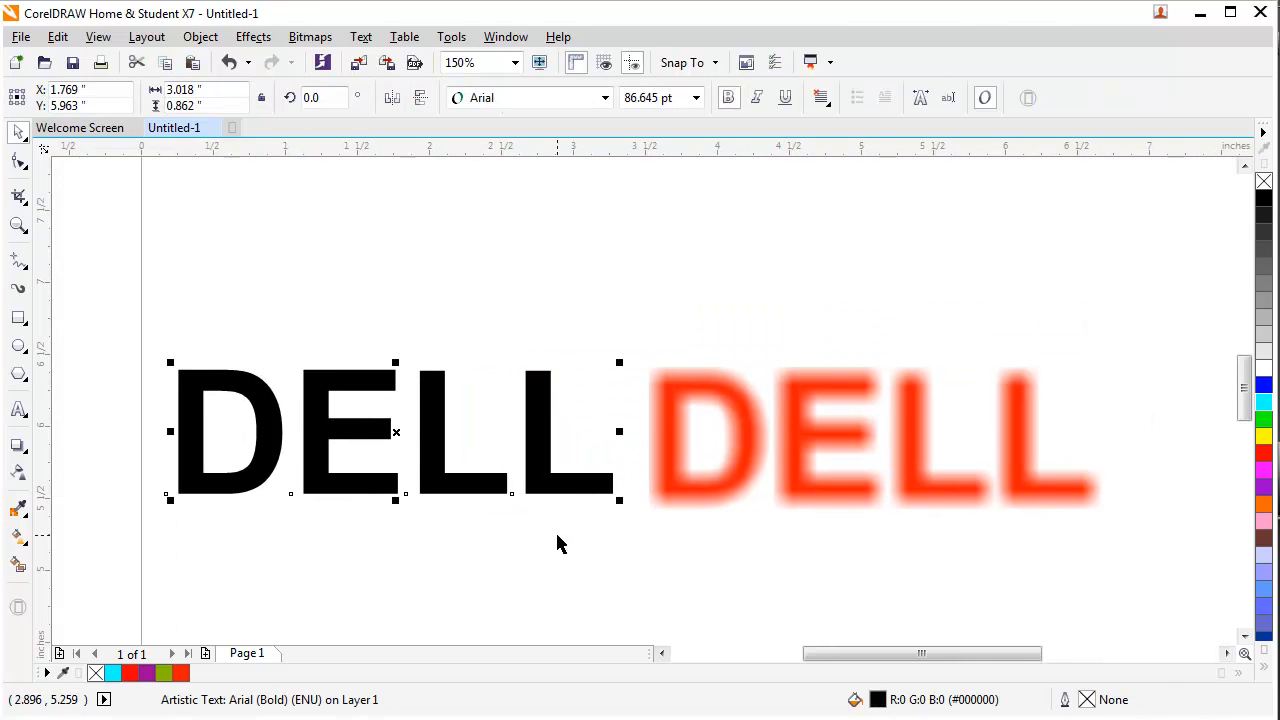
pyautogui.moveTo(575, 509)
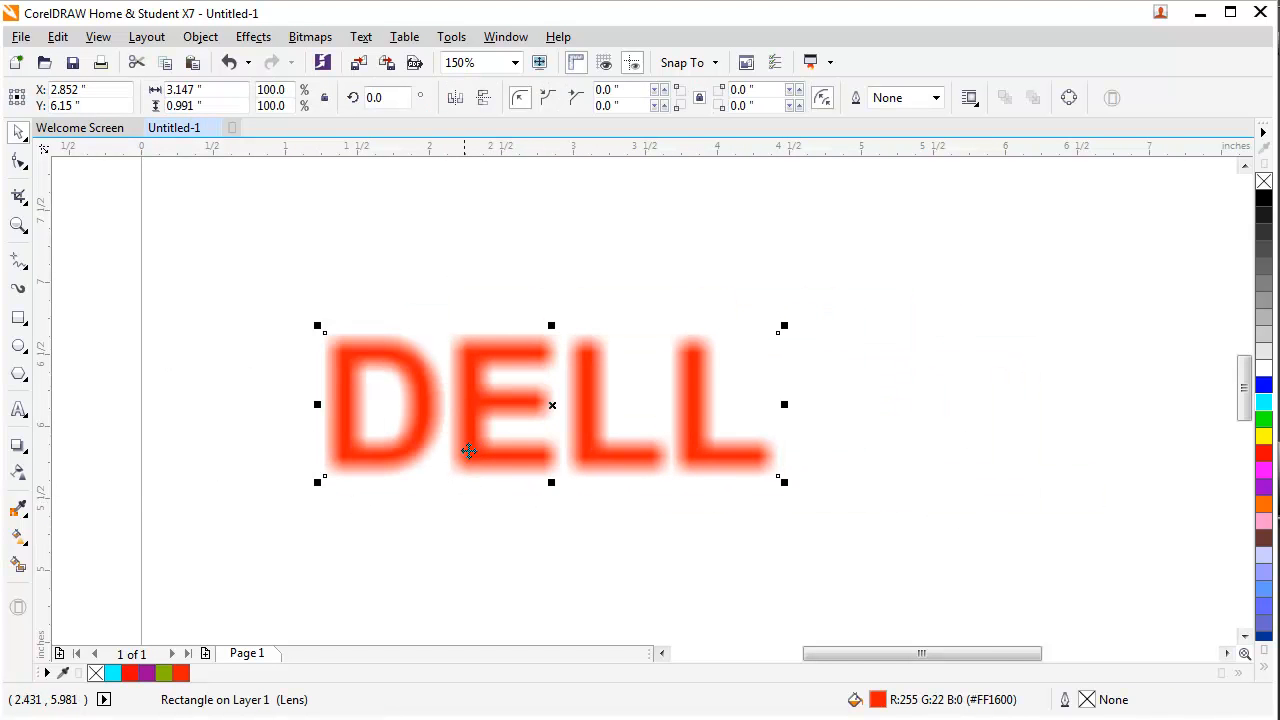
pyautogui.moveTo(479, 440)
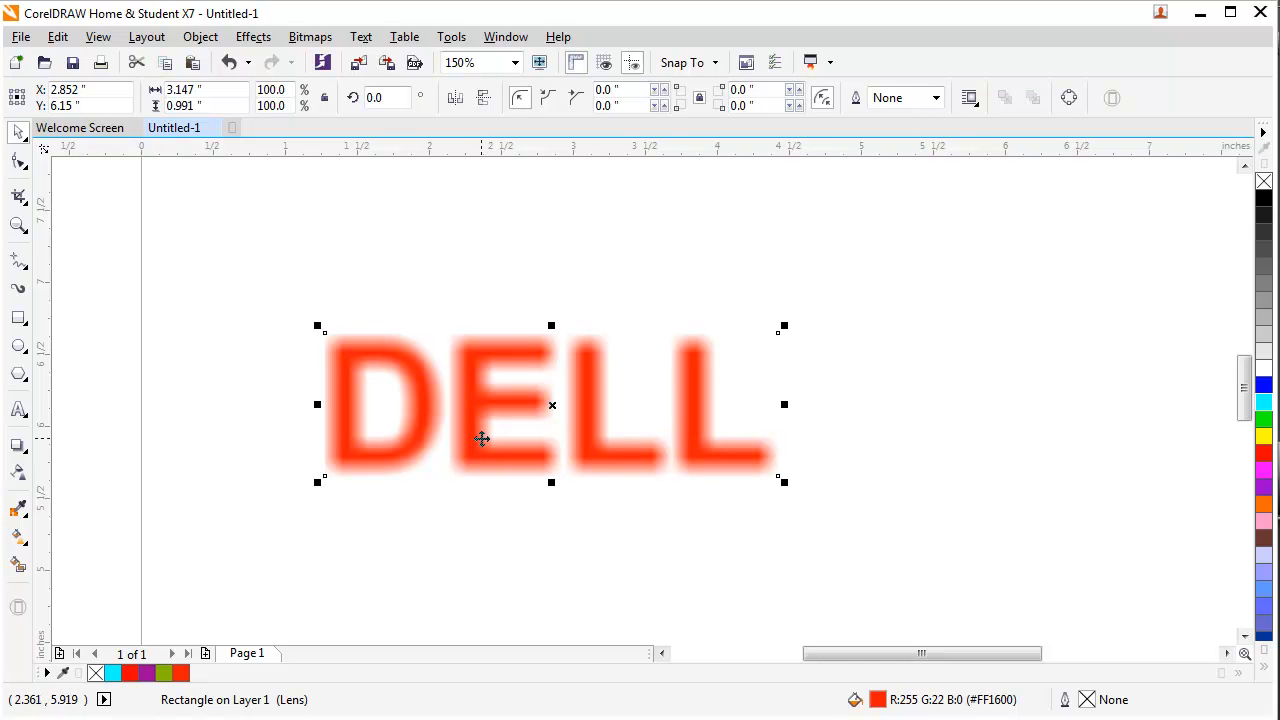
pyautogui.moveTo(465, 442)
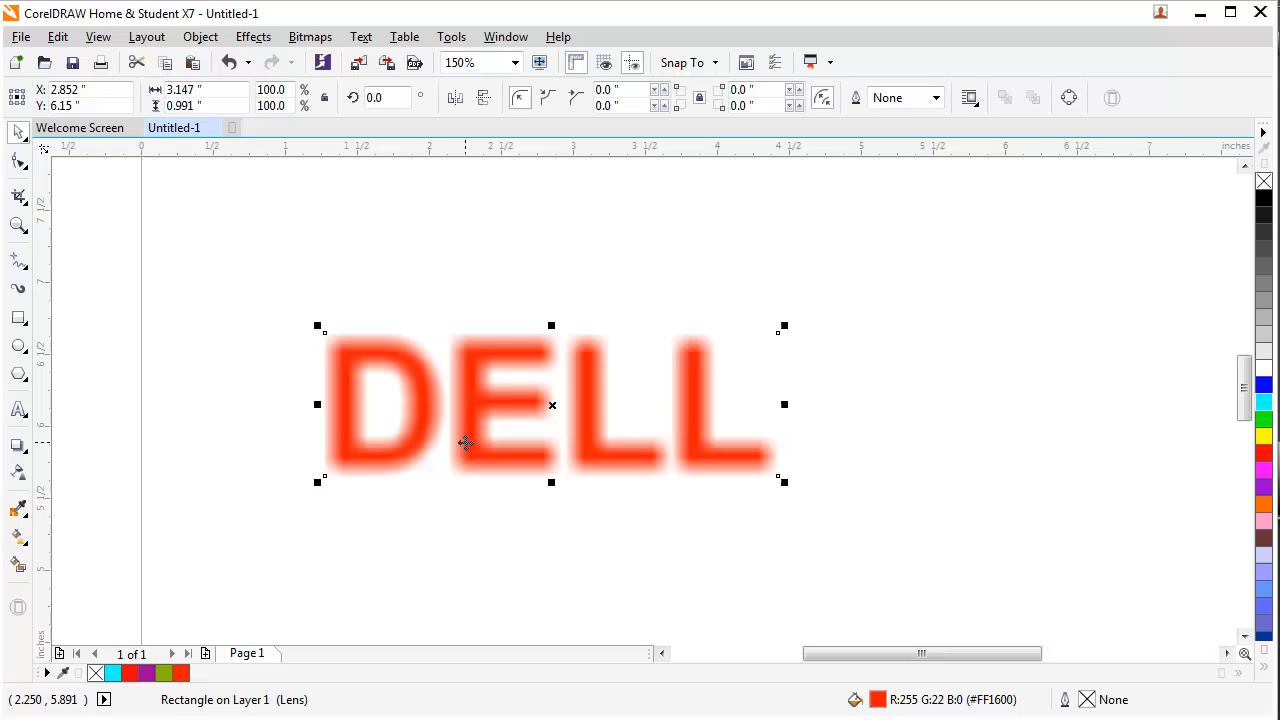
pyautogui.moveTo(476, 434)
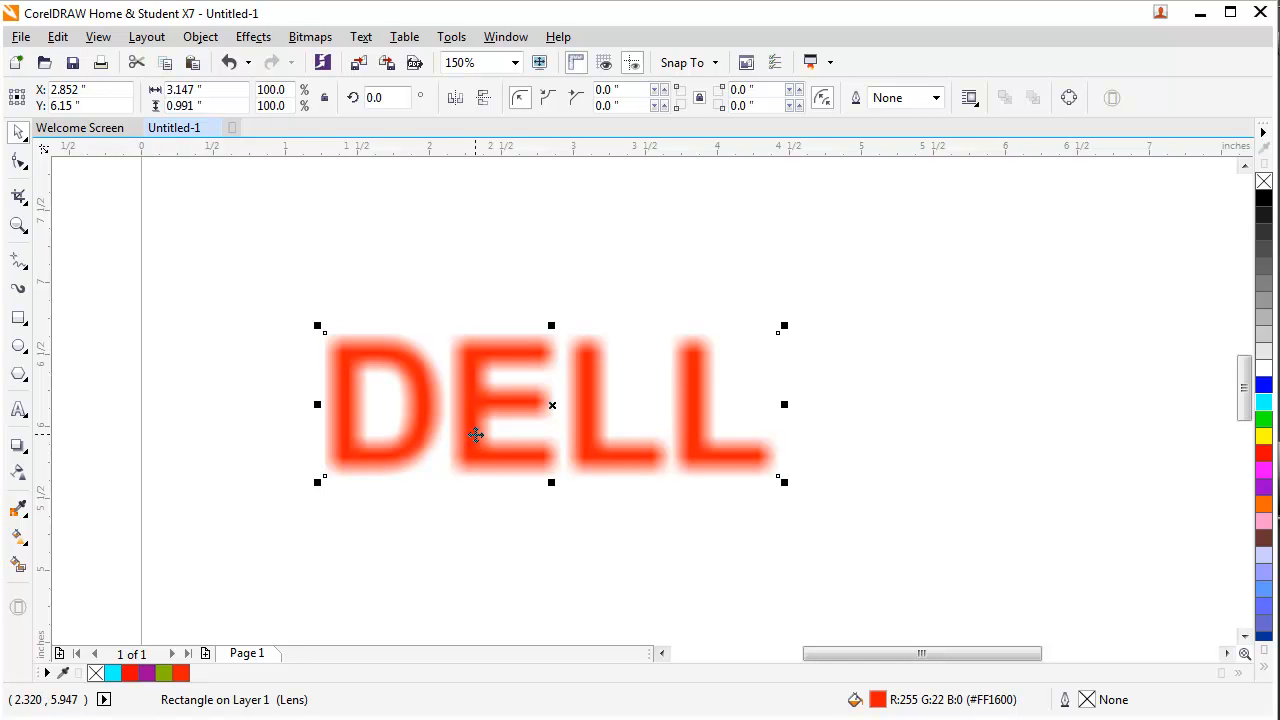
pyautogui.moveTo(480, 432)
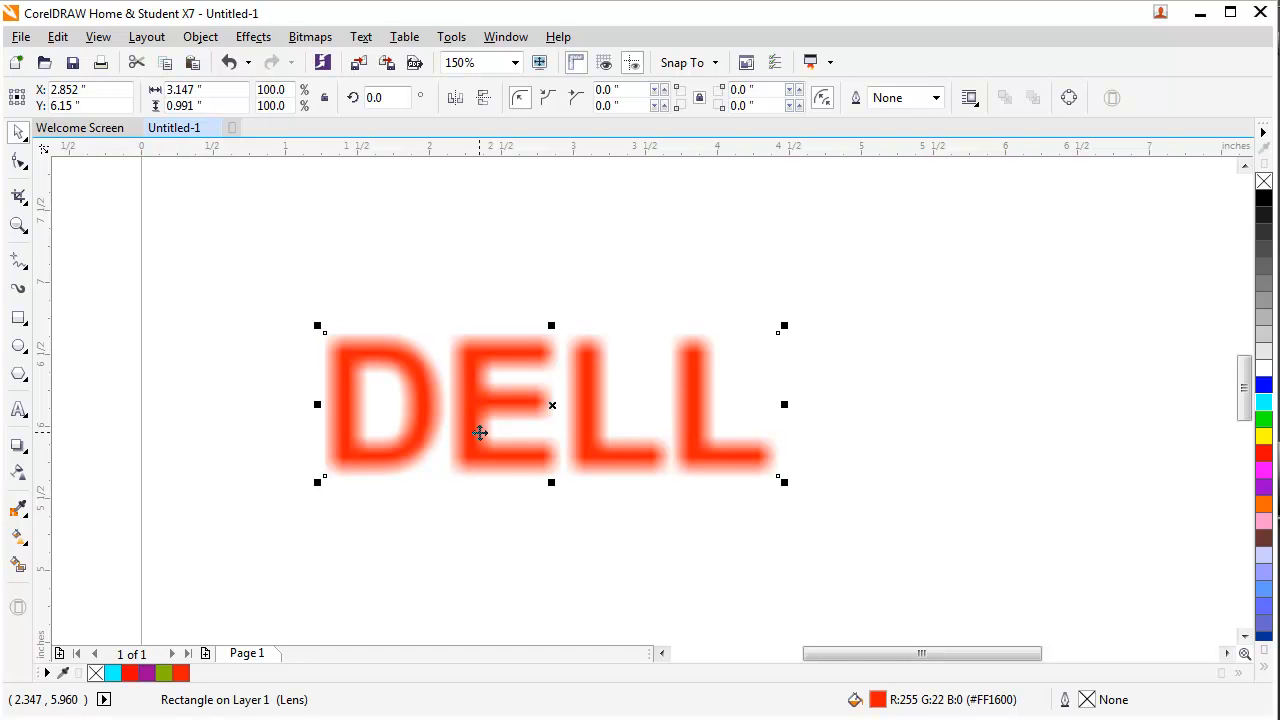